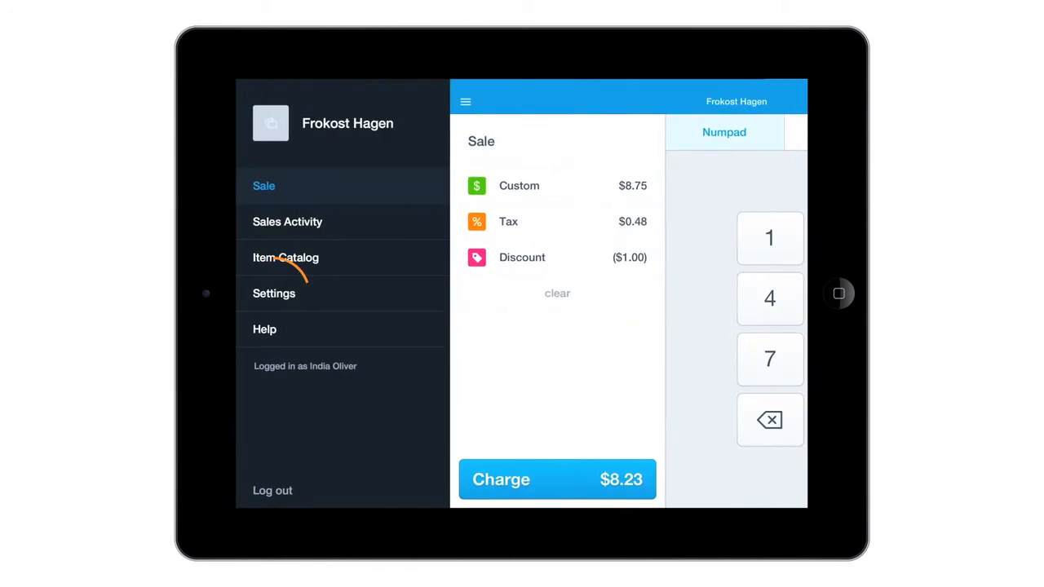
click(274, 294)
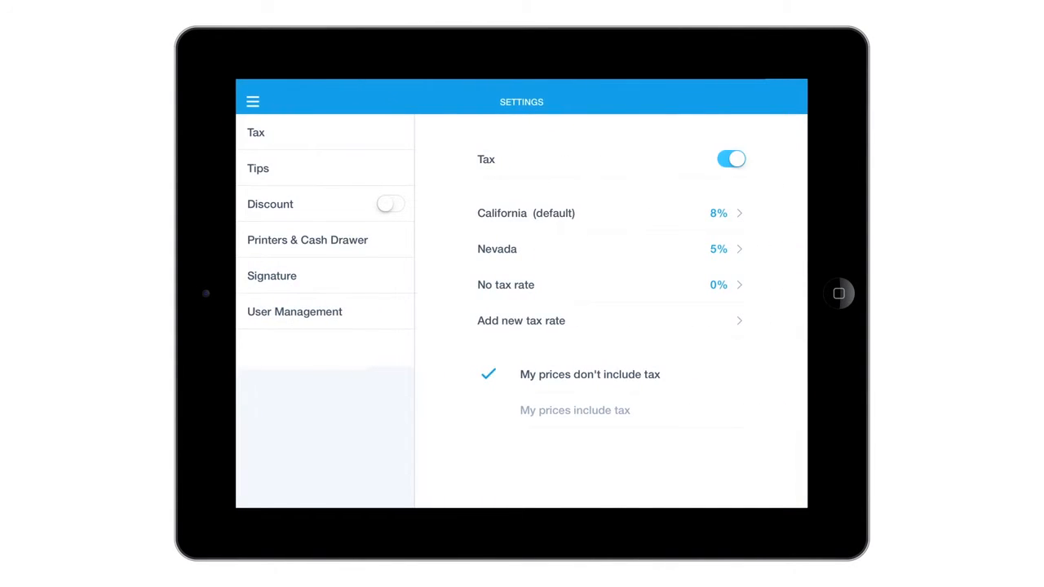
click(293, 312)
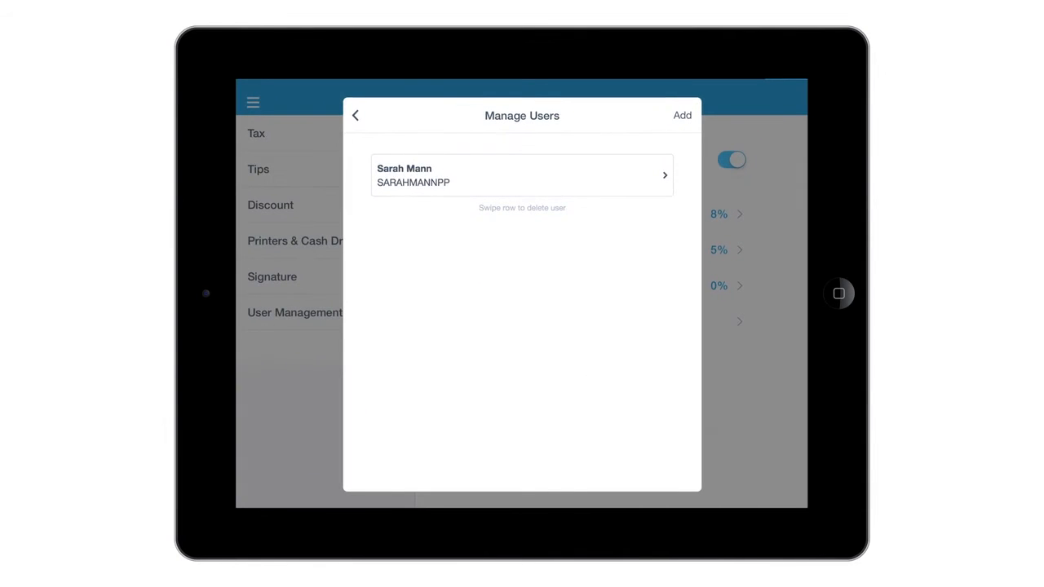
Step: Add user John Smith (ID SALESTEAM1) with Take Payments, Issue Refunds and View account balance enabled, then acknowledge the confirmation
click(681, 114)
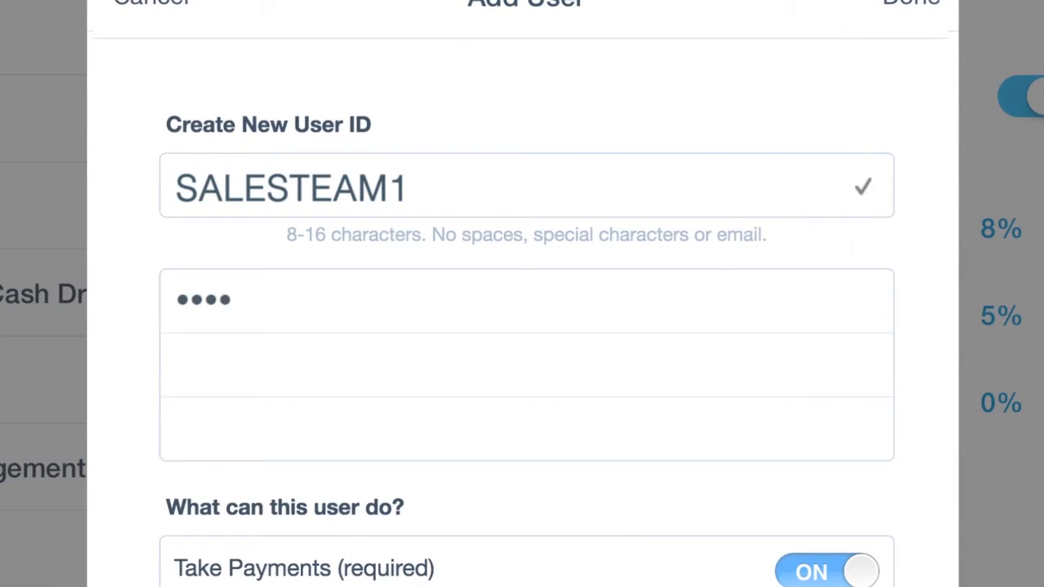
text(•••••••)
text(John Smith)
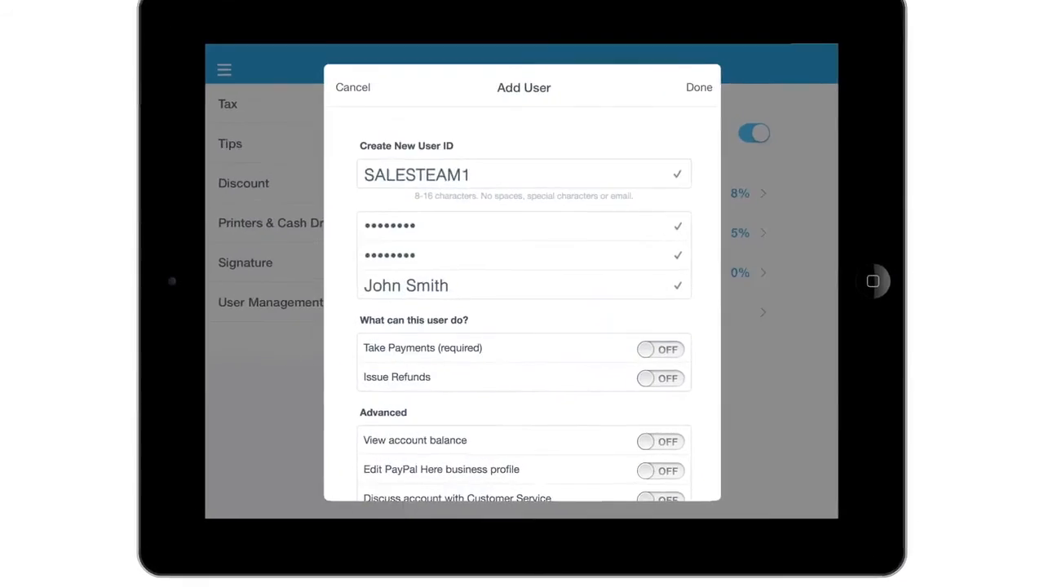
click(658, 349)
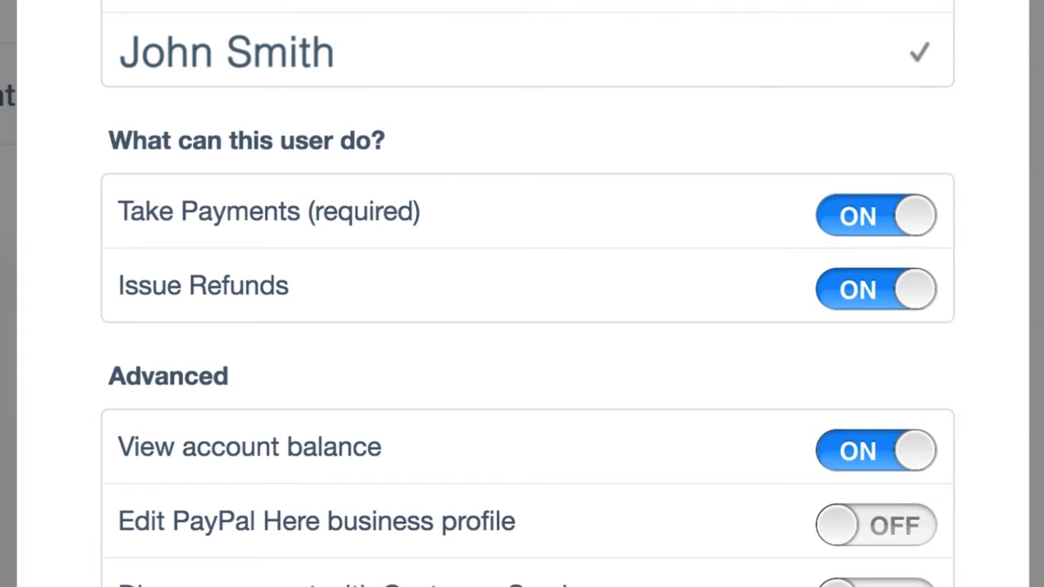
click(764, 85)
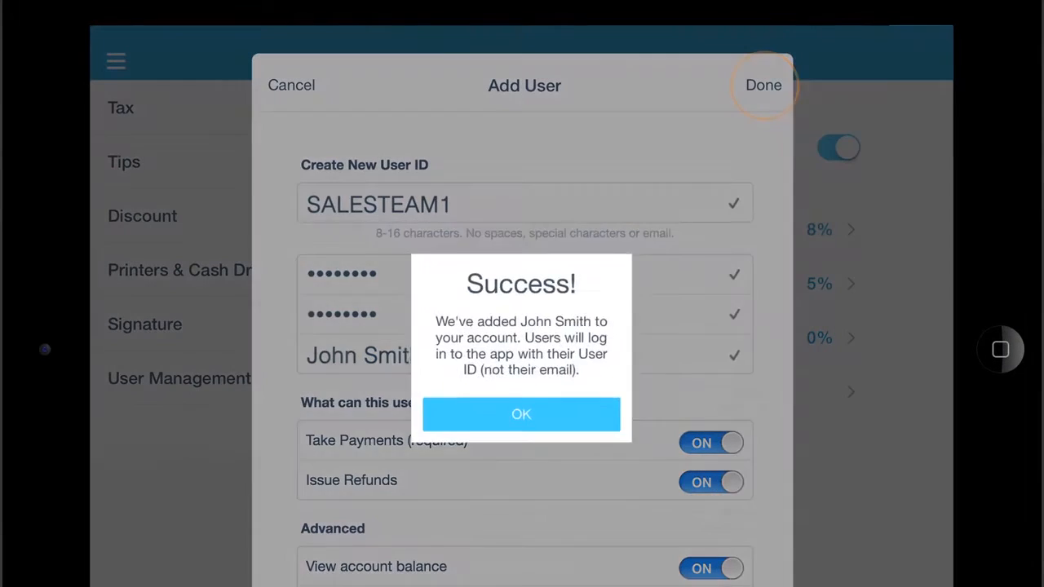
click(522, 415)
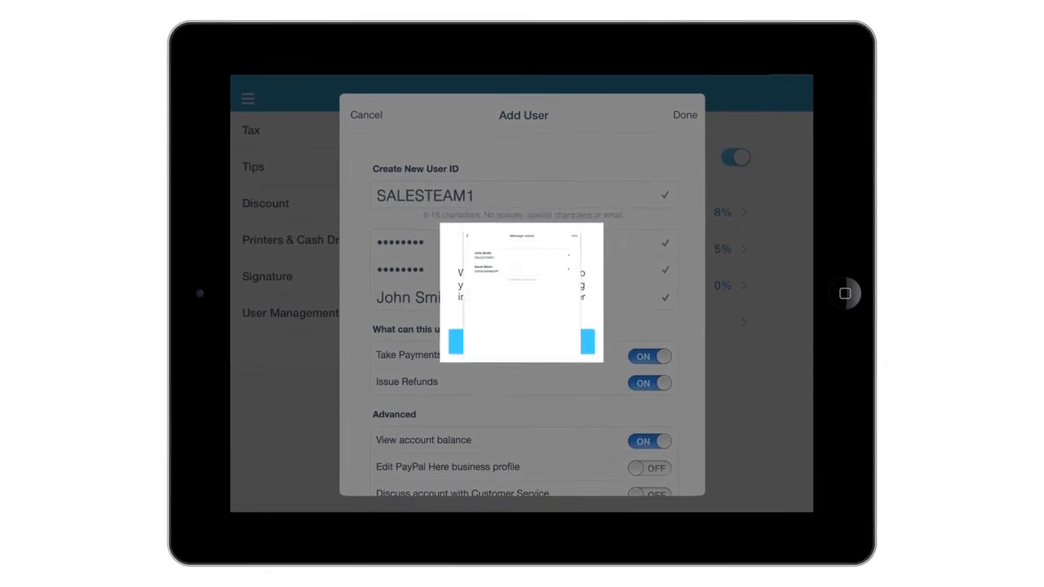